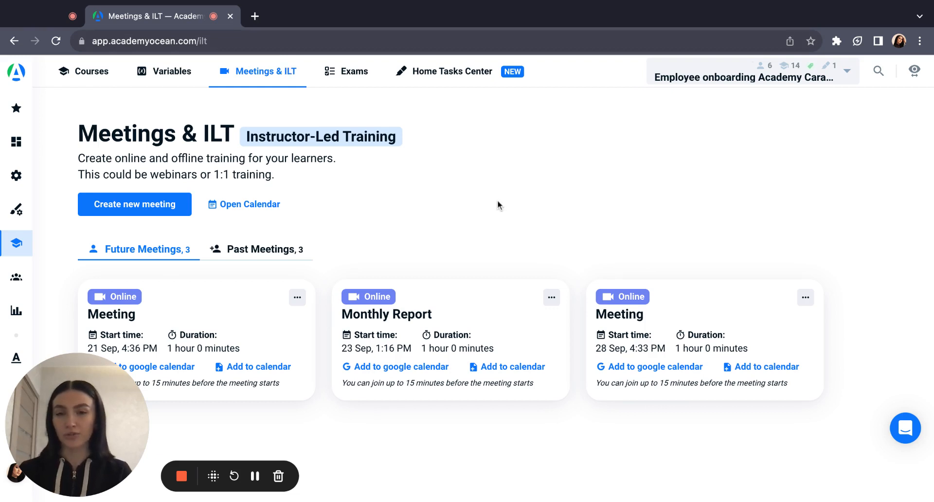
mouse_move(151, 222)
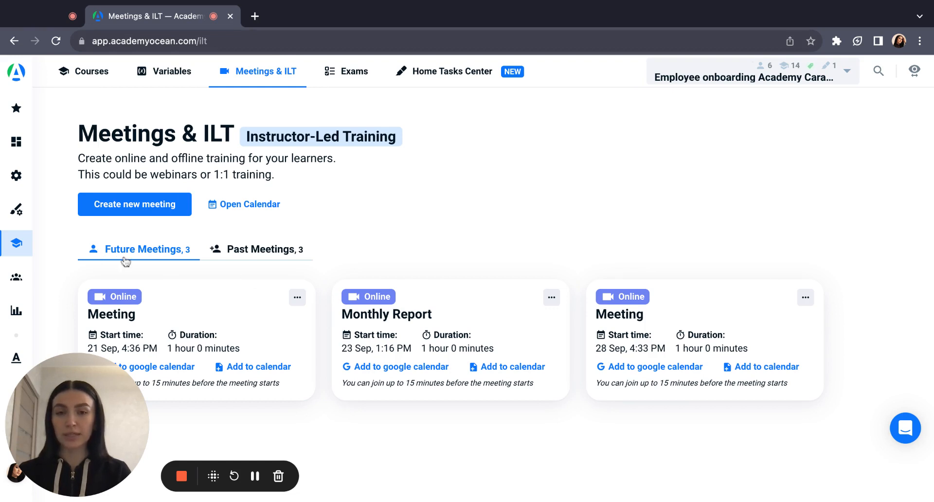
Step: Fill in a new meeting form: 'Daily Meeting', 22.09.2023 16:02, type Online
left_click(265, 249)
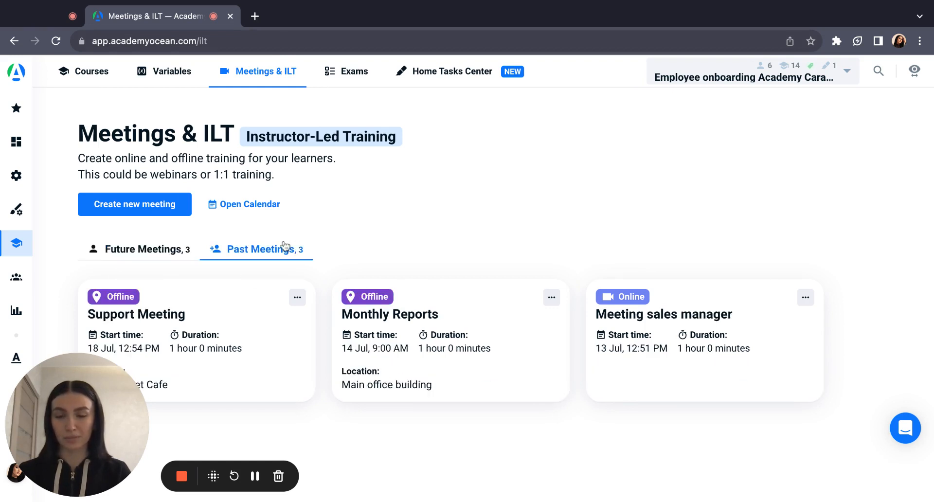
left_click(145, 249)
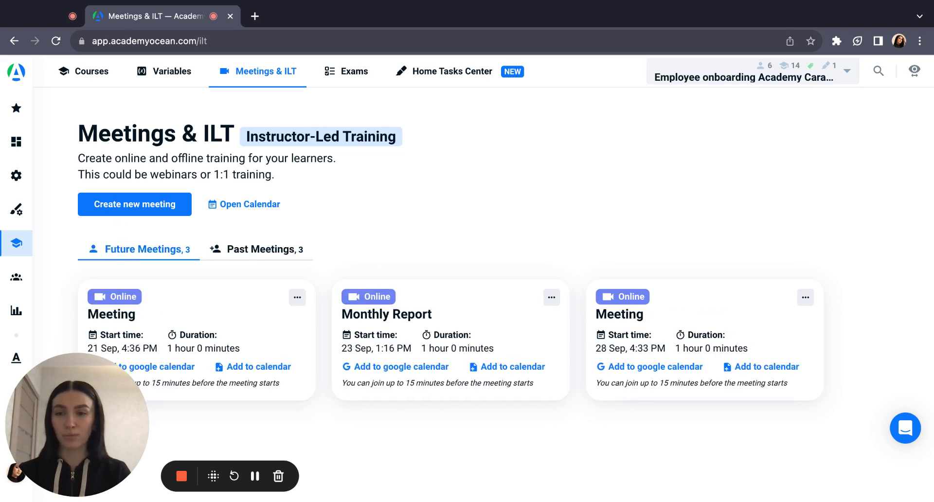
left_click(135, 204)
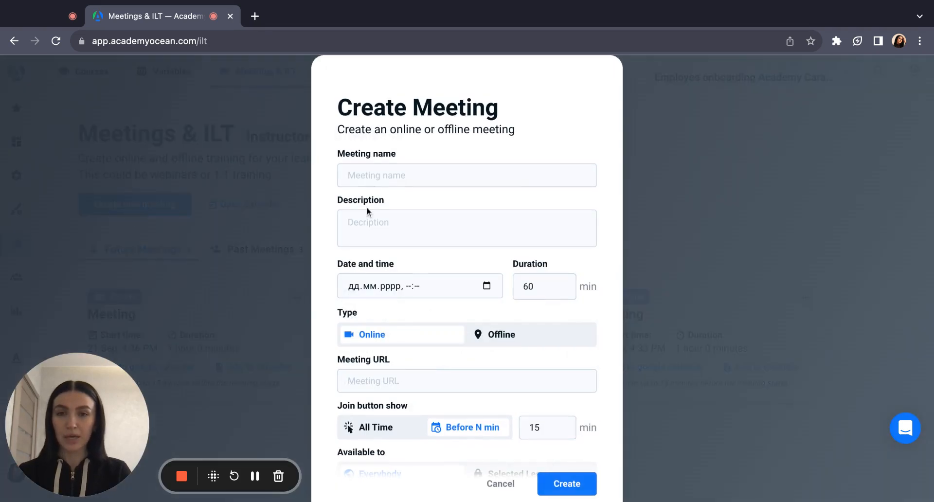
type("Daily Meeting")
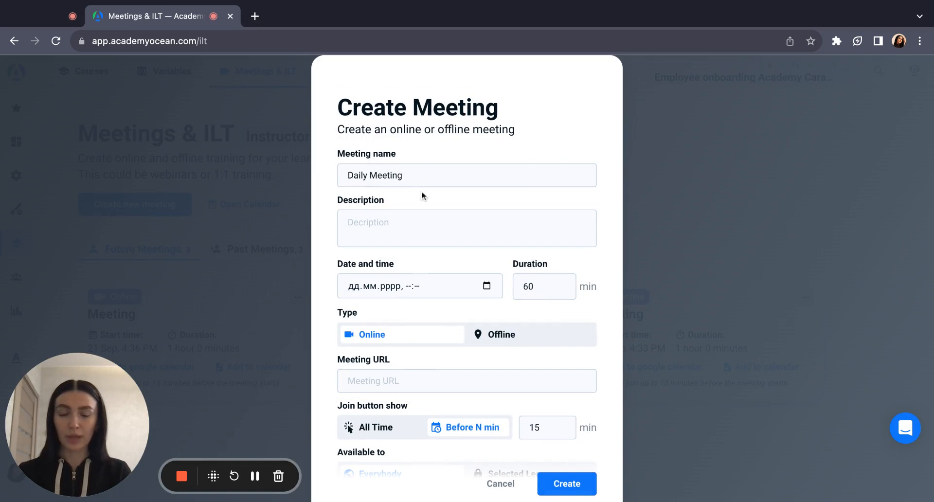
mouse_move(469, 291)
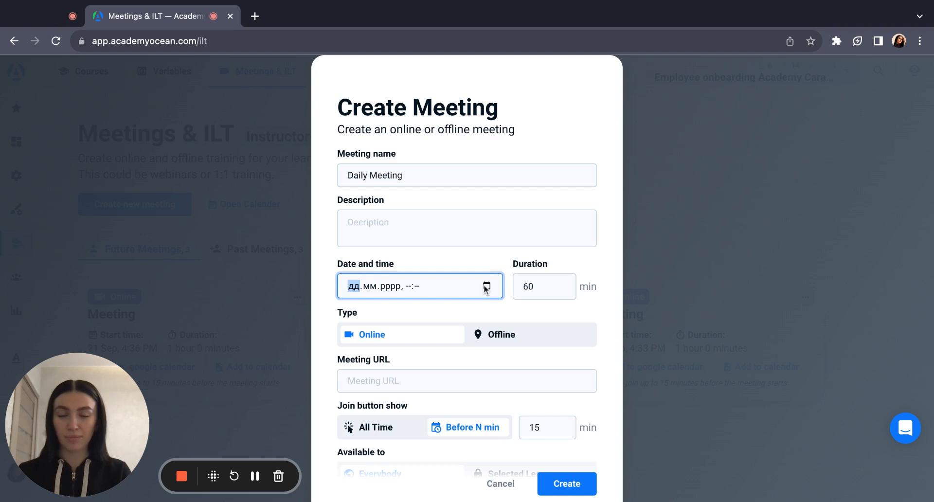
type("22.09.2023, 16:02")
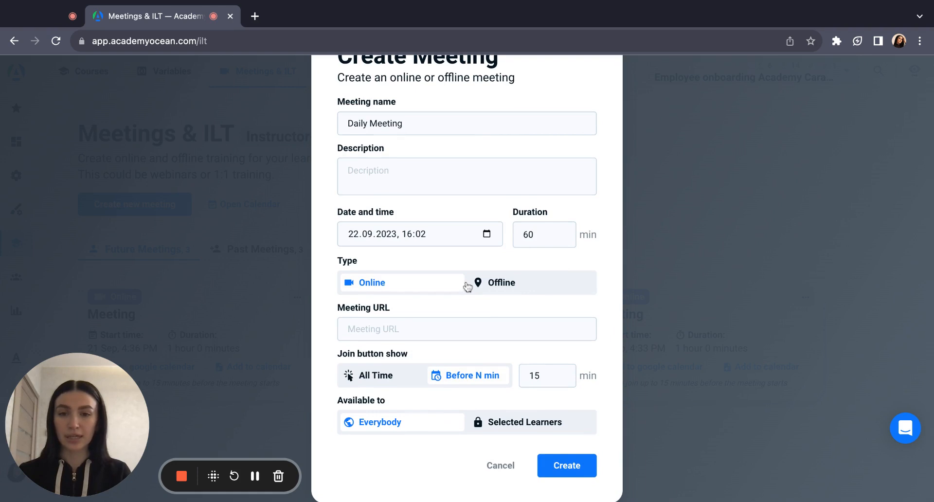
mouse_move(514, 282)
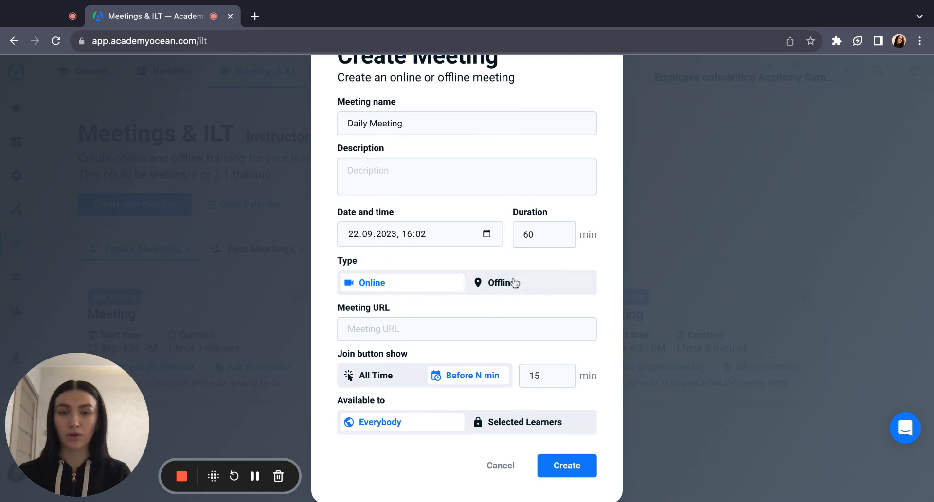
left_click(501, 282)
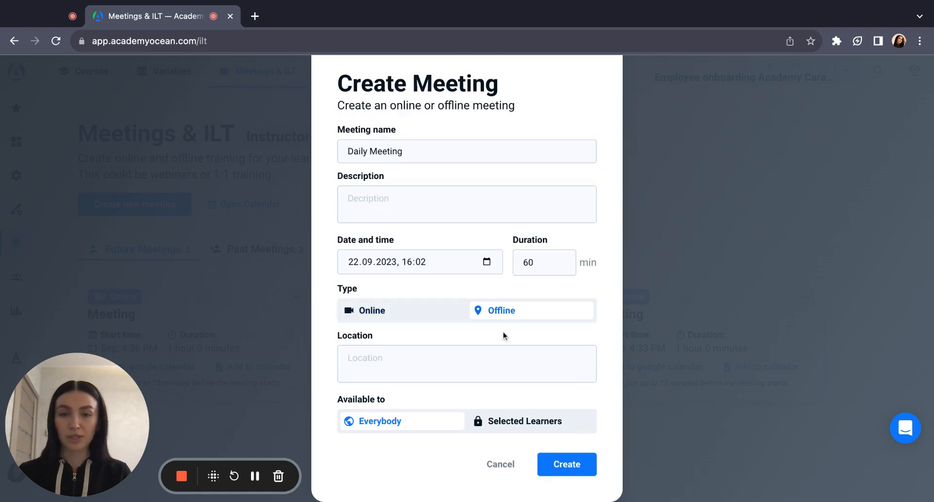
mouse_move(422, 406)
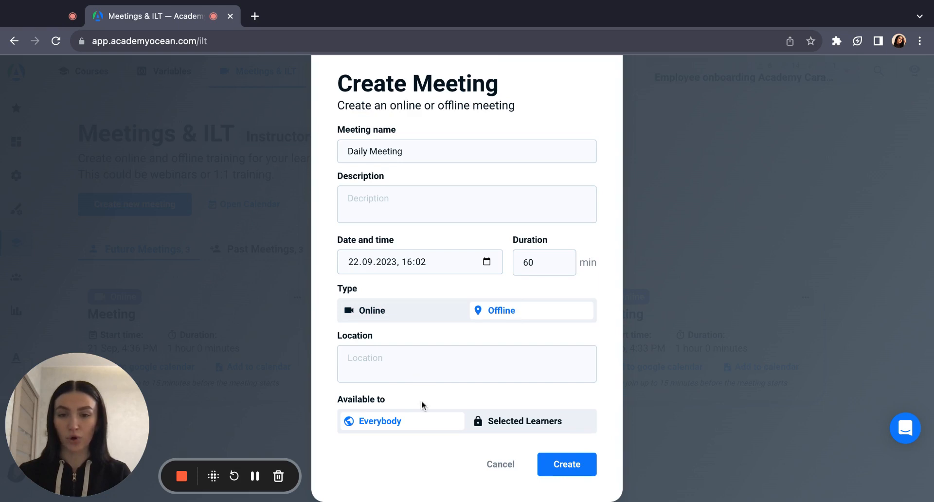
left_click(371, 310)
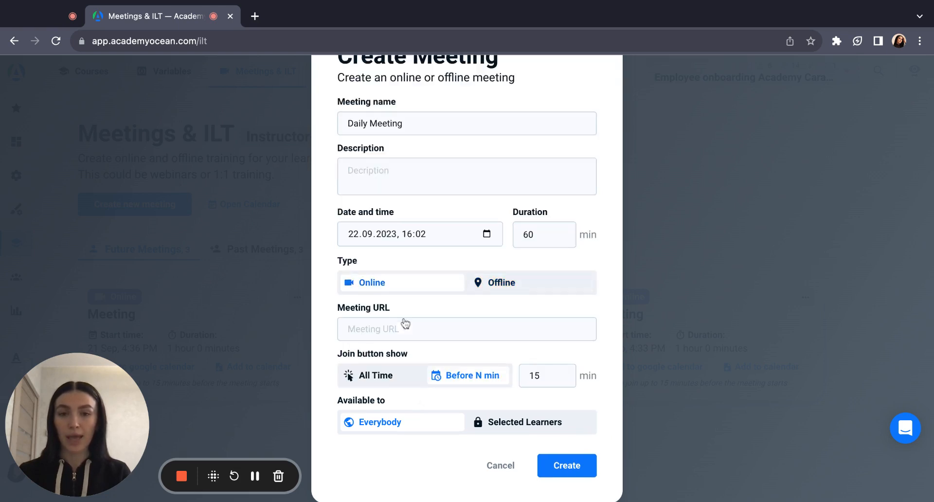
left_click(467, 329)
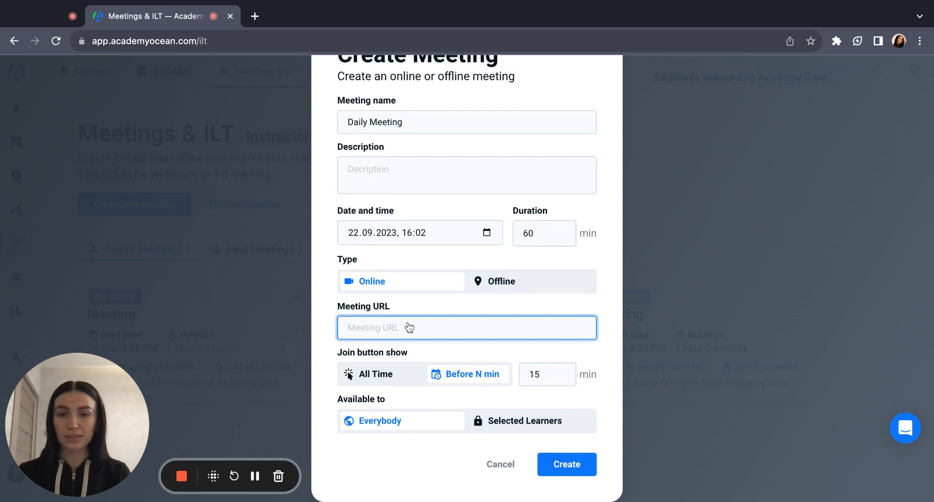
type("https://zoom.us/")
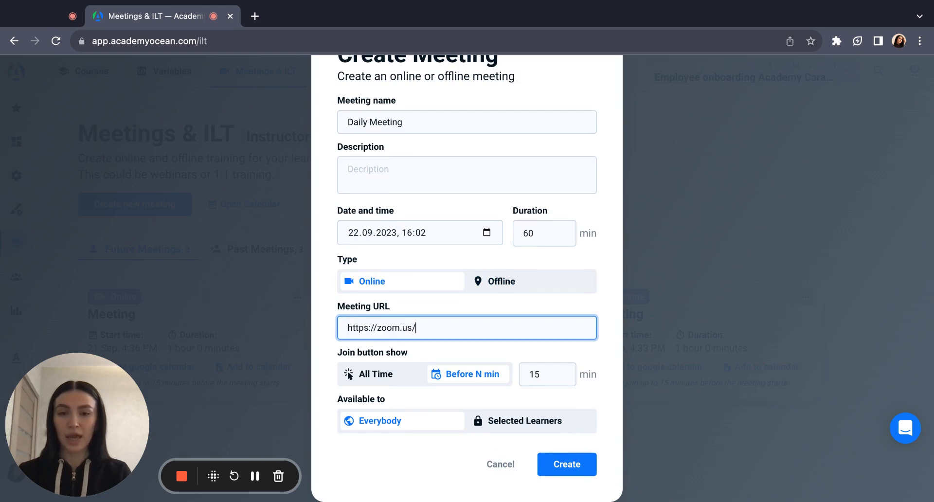
mouse_move(372, 358)
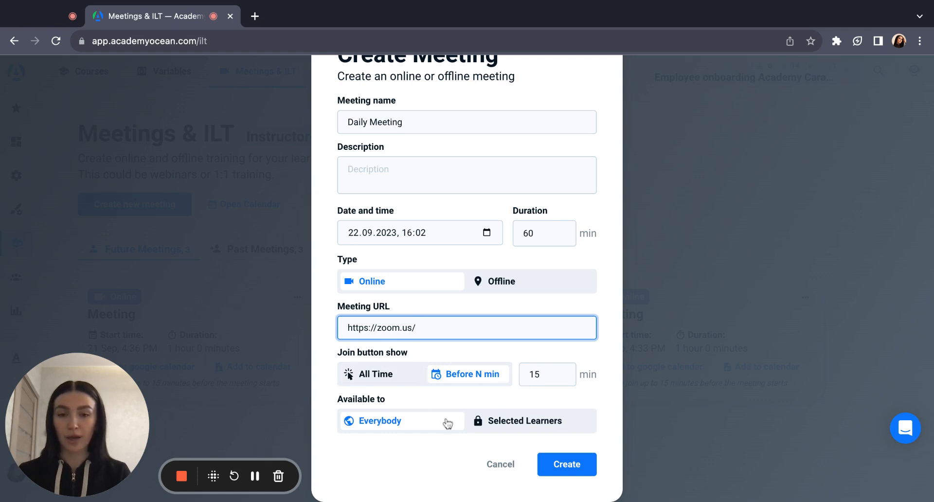
left_click(523, 420)
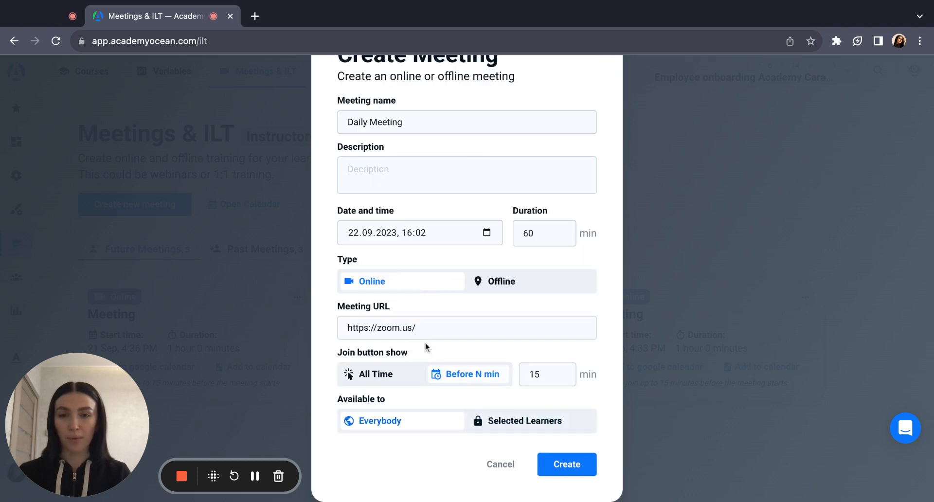
left_click(566, 464)
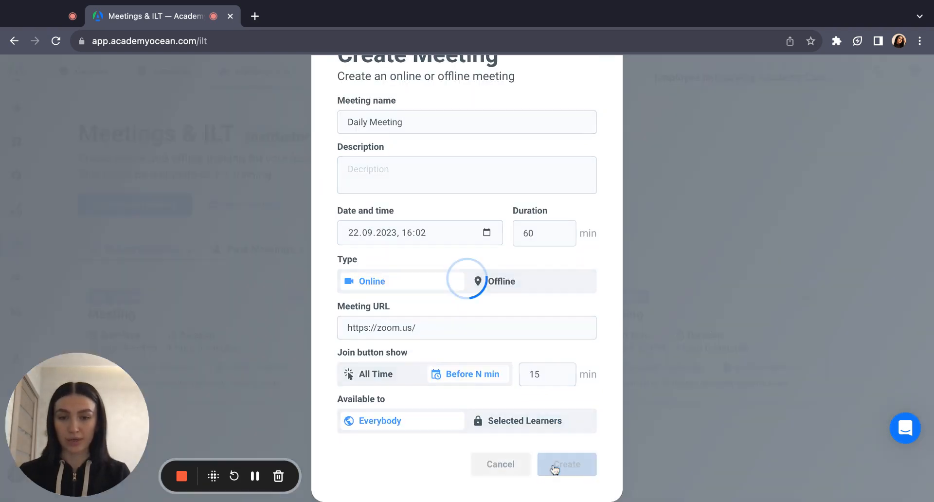
Step: Show Meetings & ILT on the learner site, listing Daily Meeting on 22 Sep, 4:02 PM
left_click(566, 465)
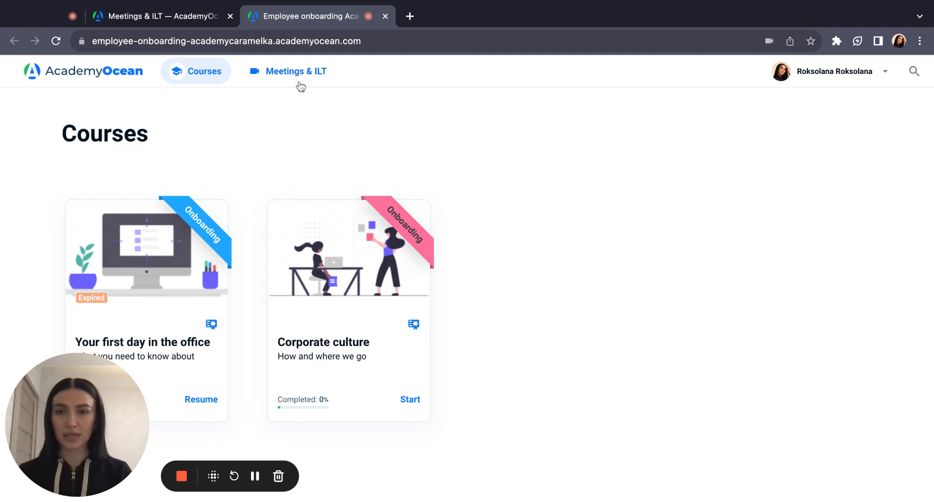
left_click(295, 71)
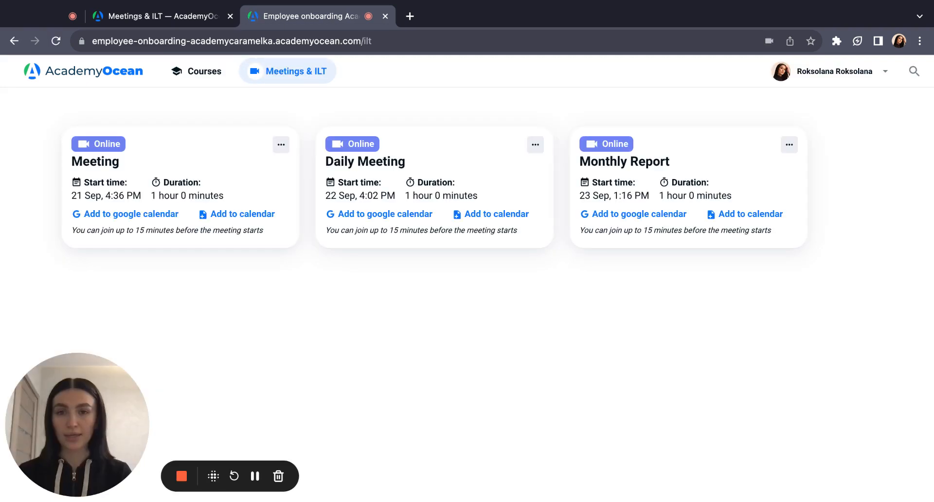